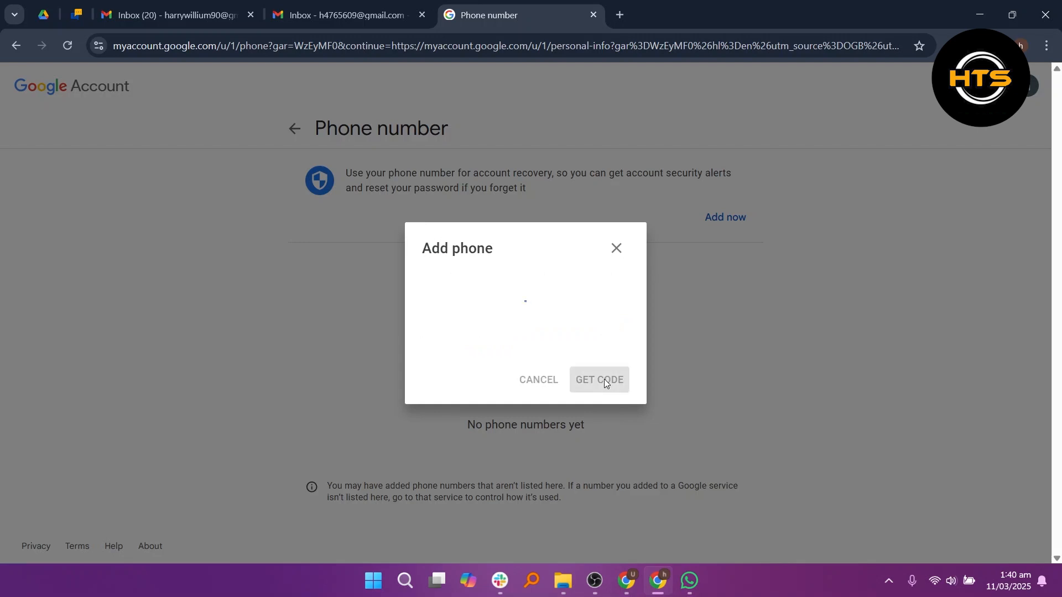
Request the SMS verification code for the new UK phone number and focus the code field
{"action": "left_click", "coordinate": [598, 379]}
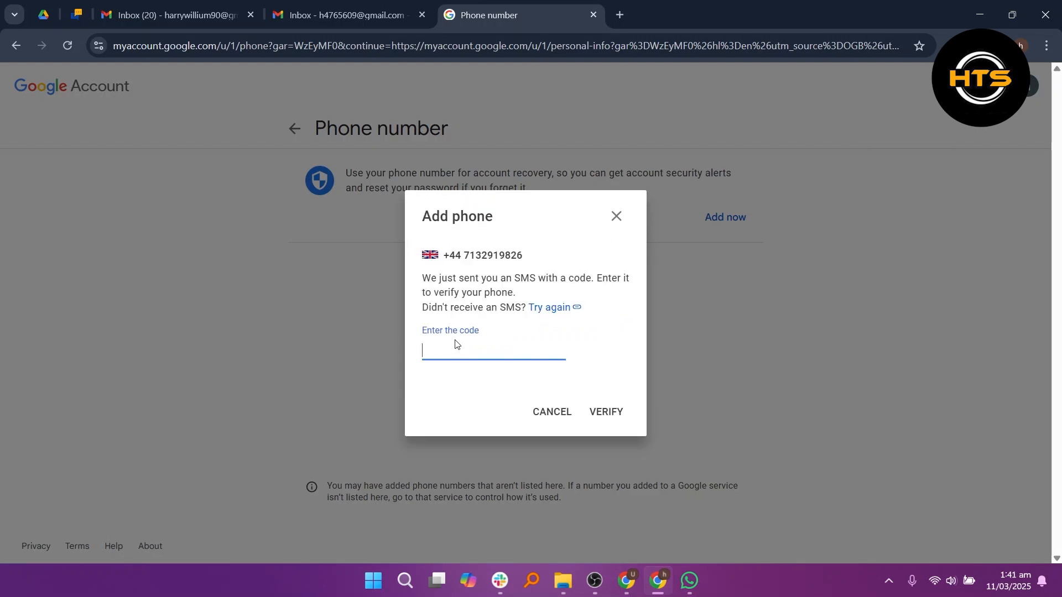